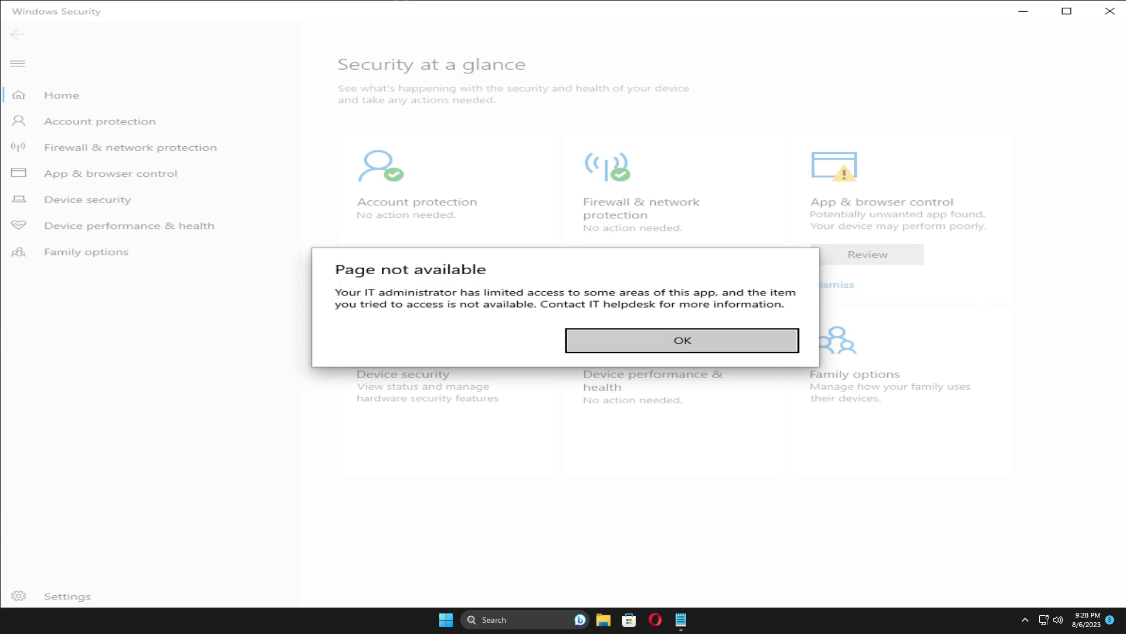
Acknowledge the 'Page not available' limited-access message with OK
{"action": "left_click", "coordinate": [681, 340]}
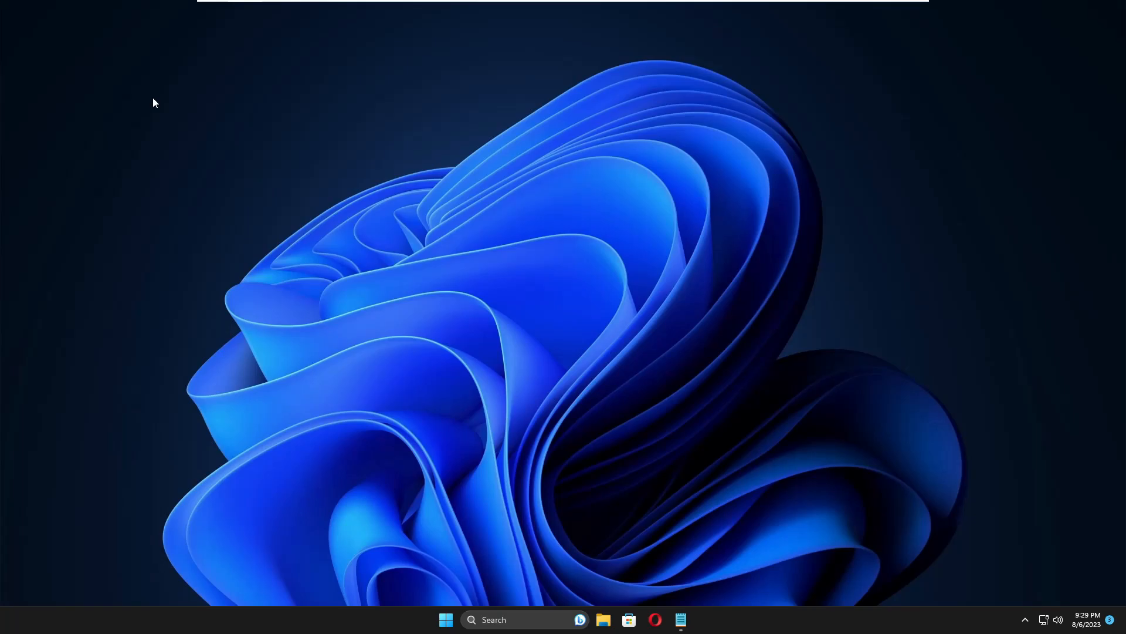
{"action": "mouse_move", "coordinate": [1025, 619]}
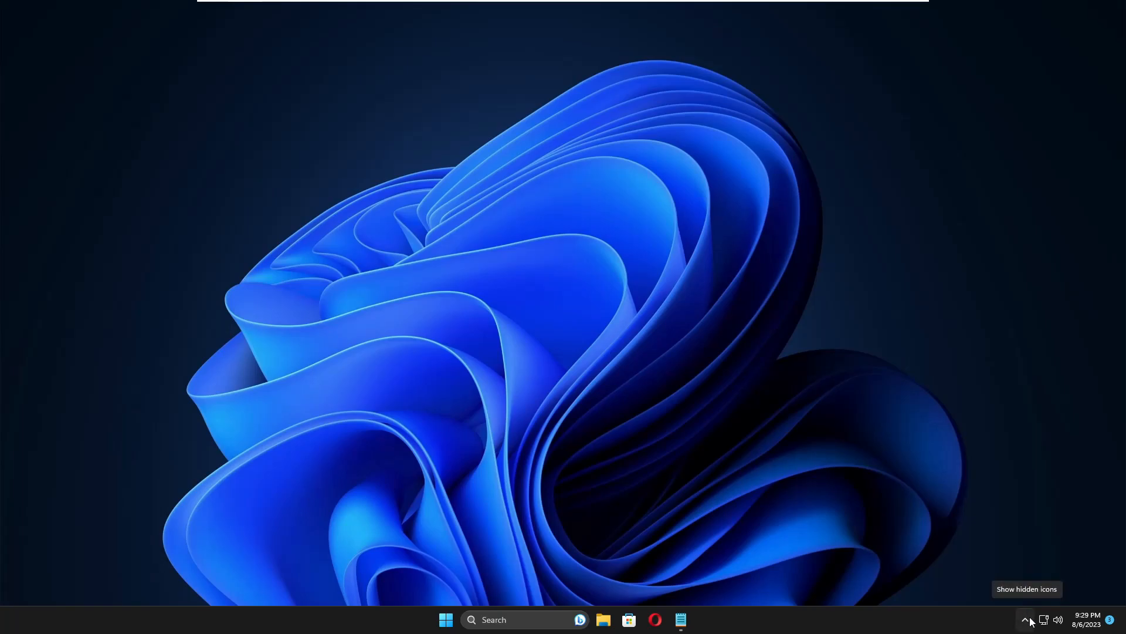
{"action": "left_click", "coordinate": [1027, 619]}
{"action": "type", "text": "a"}
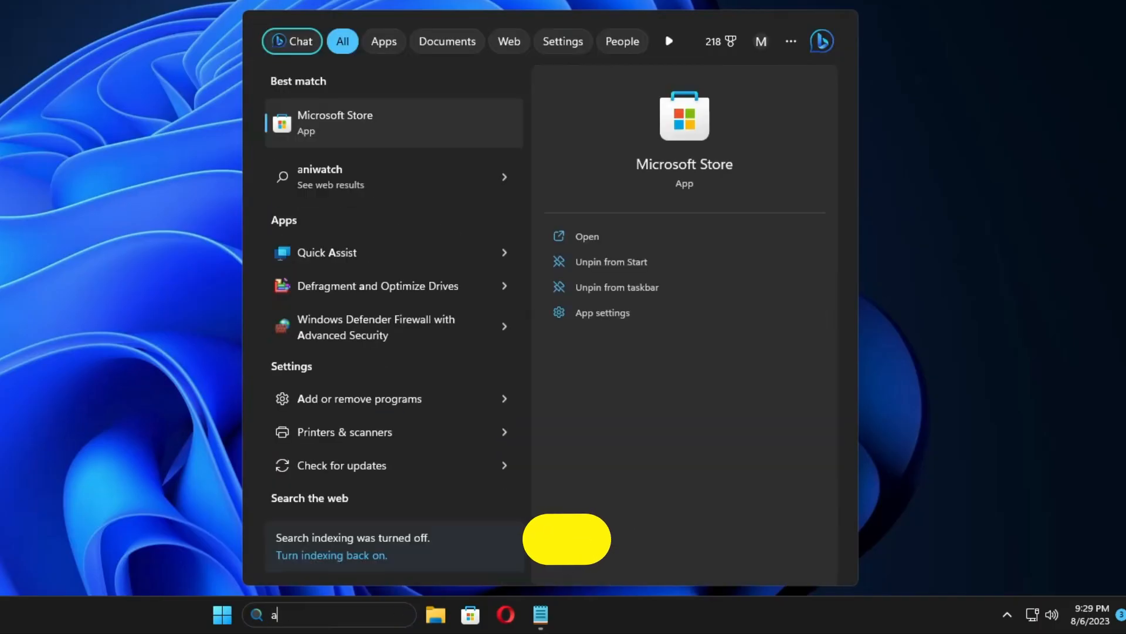
Search appwiz.cpl and launch it to show Programs and Features
{"action": "type", "text": "ppwiz"}
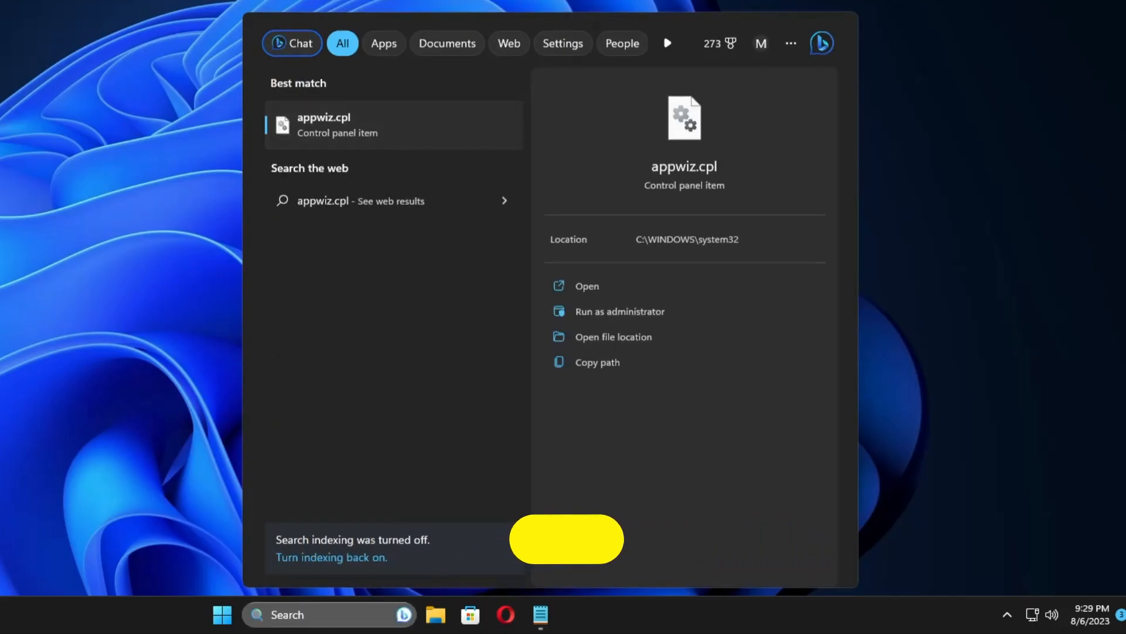
{"action": "left_click", "coordinate": [586, 285]}
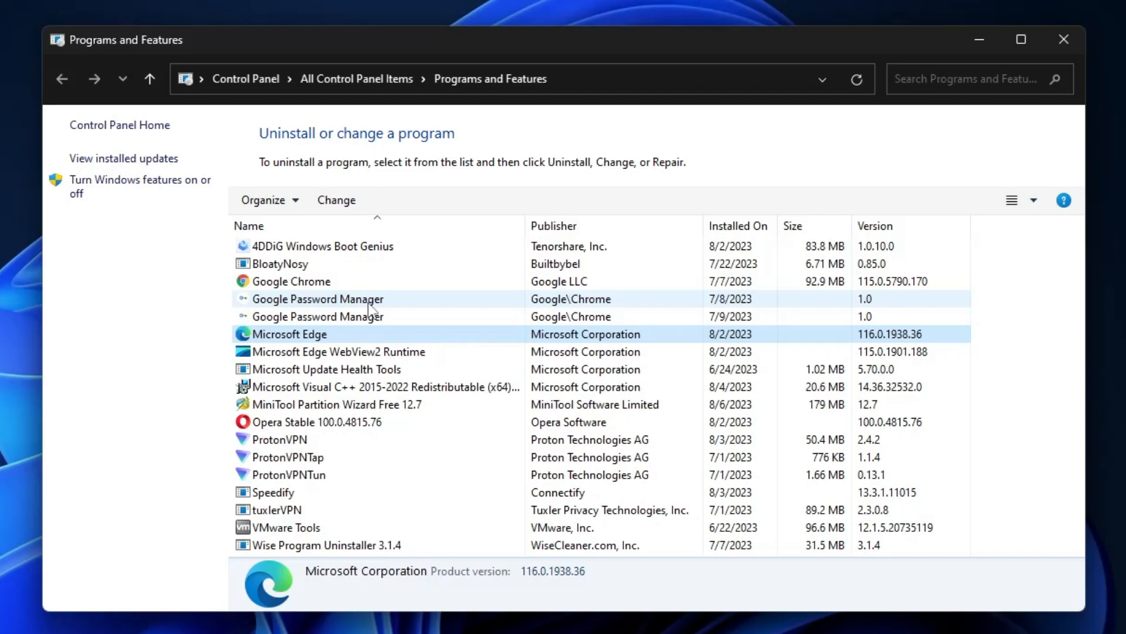
{"action": "mouse_move", "coordinate": [356, 430]}
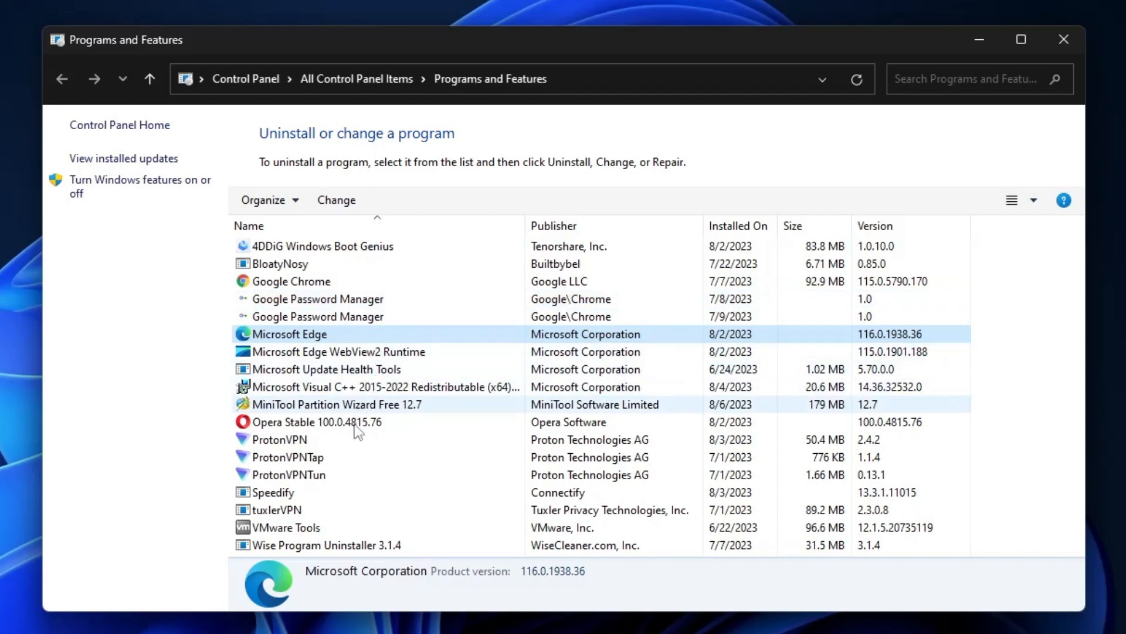
Select Opera Stable in the program list and choose Uninstall from its context menu
{"action": "left_click", "coordinate": [318, 421]}
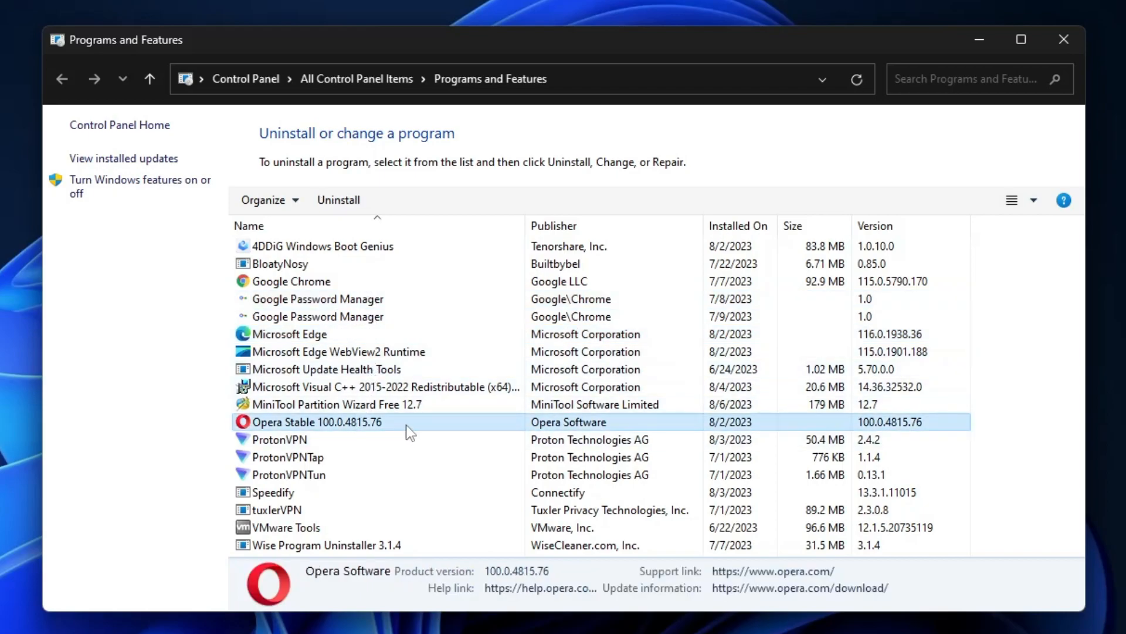
{"action": "right_click", "coordinate": [315, 421]}
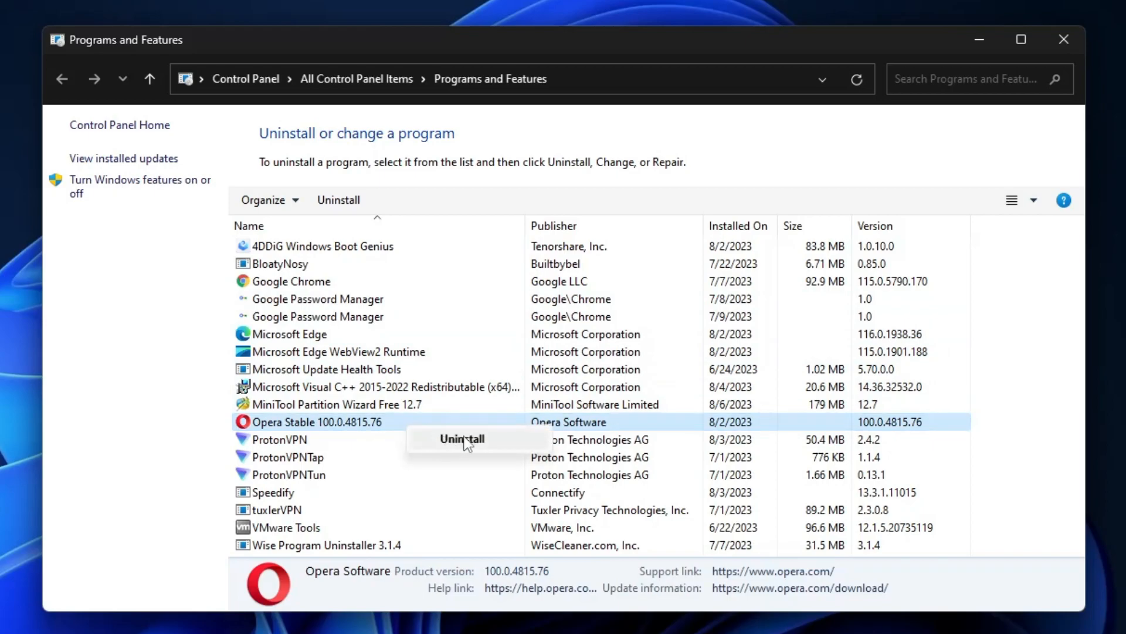
{"action": "left_click", "coordinate": [325, 368]}
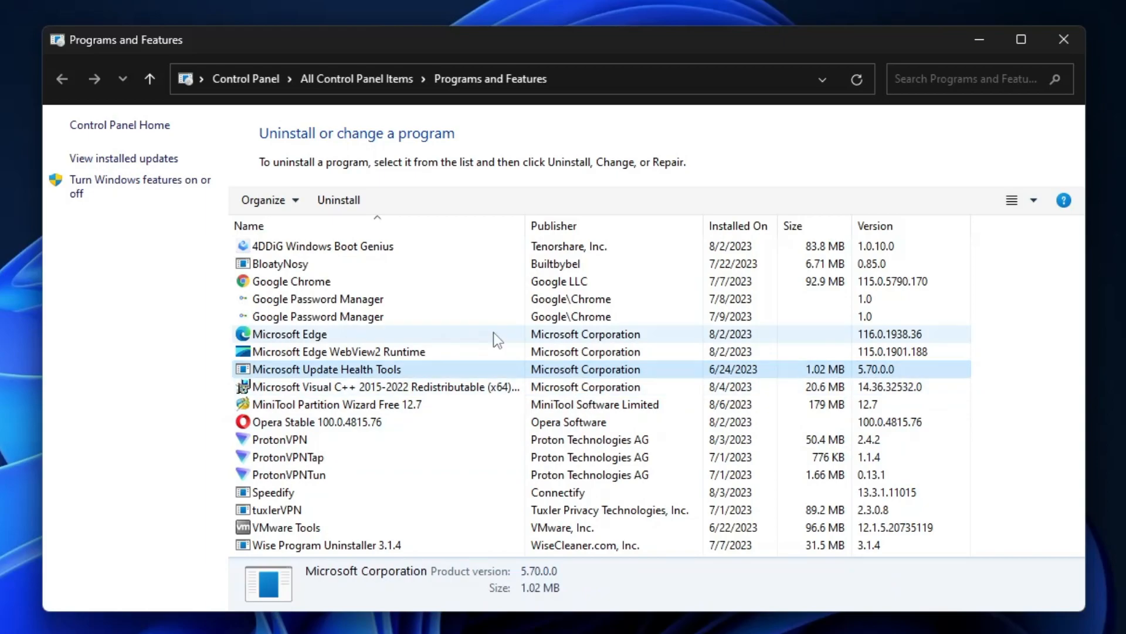
{"action": "mouse_move", "coordinate": [516, 352]}
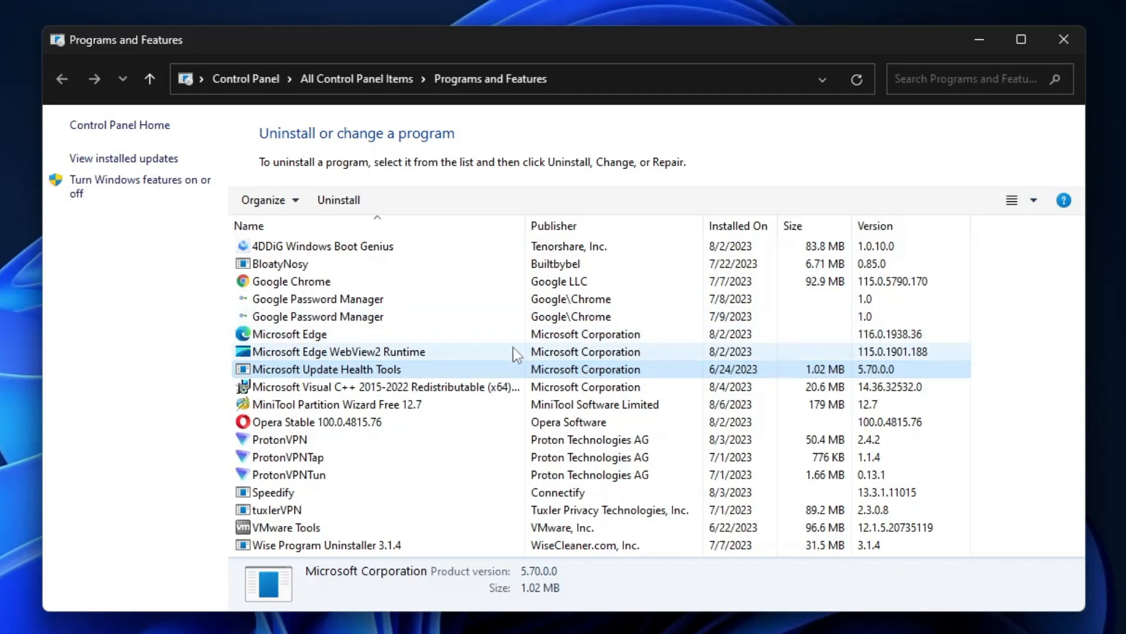
Close Programs and Features, launch Settings from the Start quick links and go to Accounts
{"action": "left_click", "coordinate": [1063, 39]}
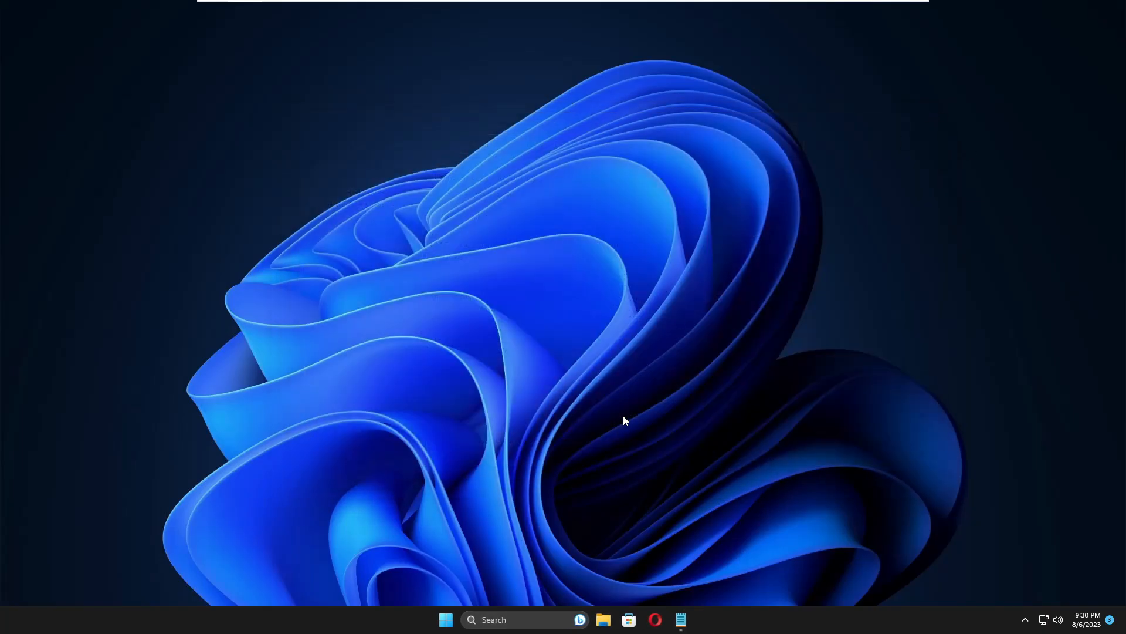
{"action": "right_click", "coordinate": [446, 620]}
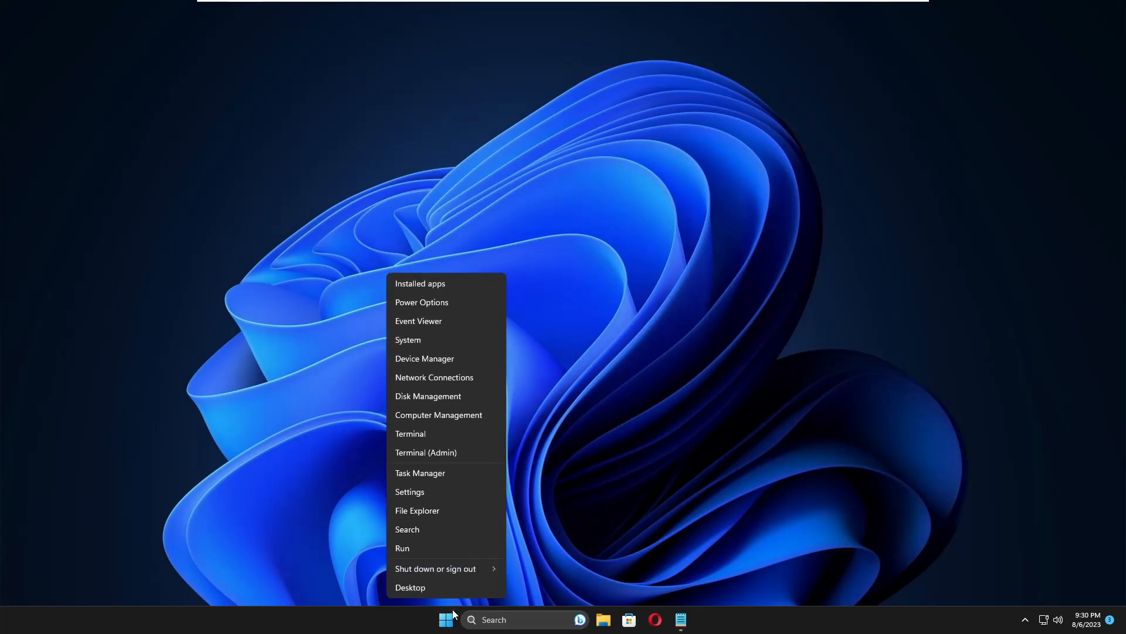
{"action": "left_click", "coordinate": [409, 492]}
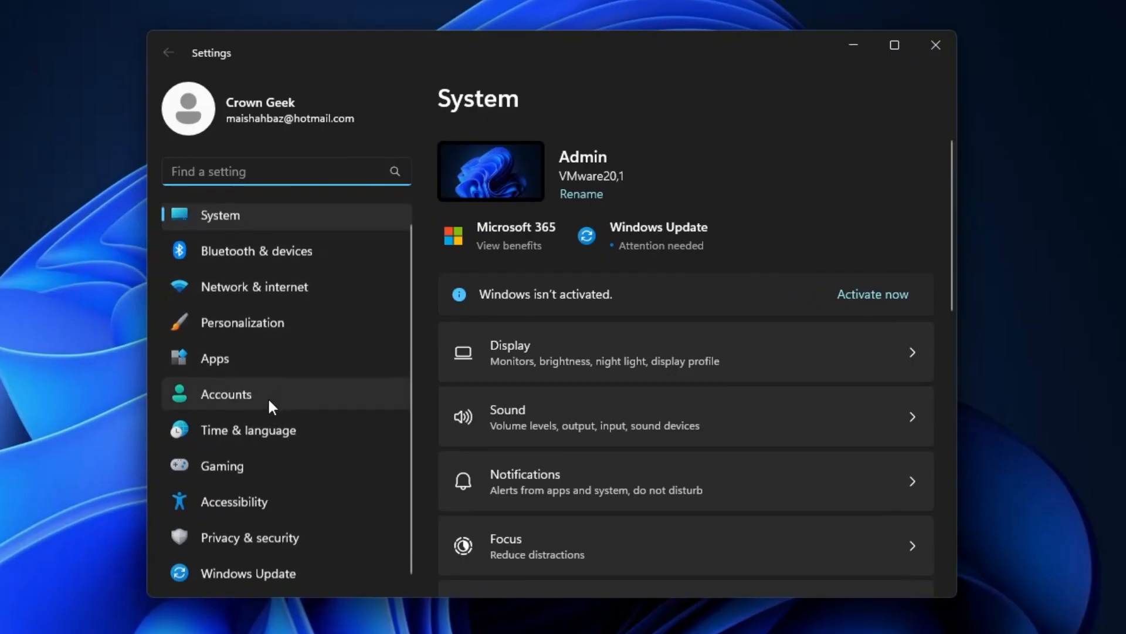
{"action": "mouse_move", "coordinate": [253, 460]}
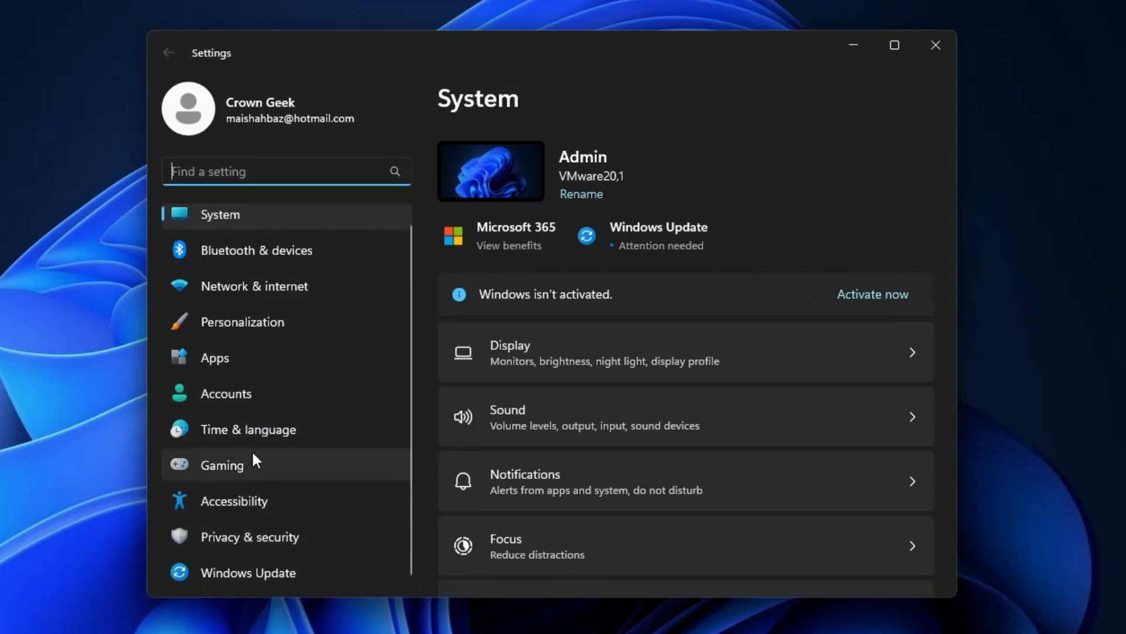
{"action": "left_click", "coordinate": [225, 393]}
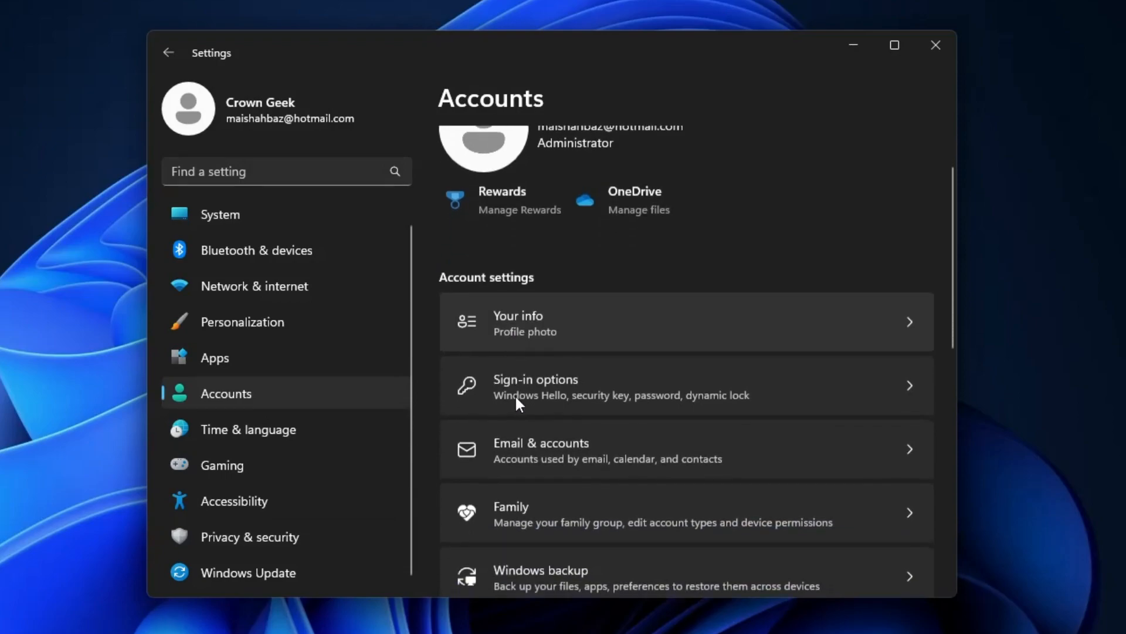
{"action": "scroll", "scroll_direction": "down", "scroll_amount": 3}
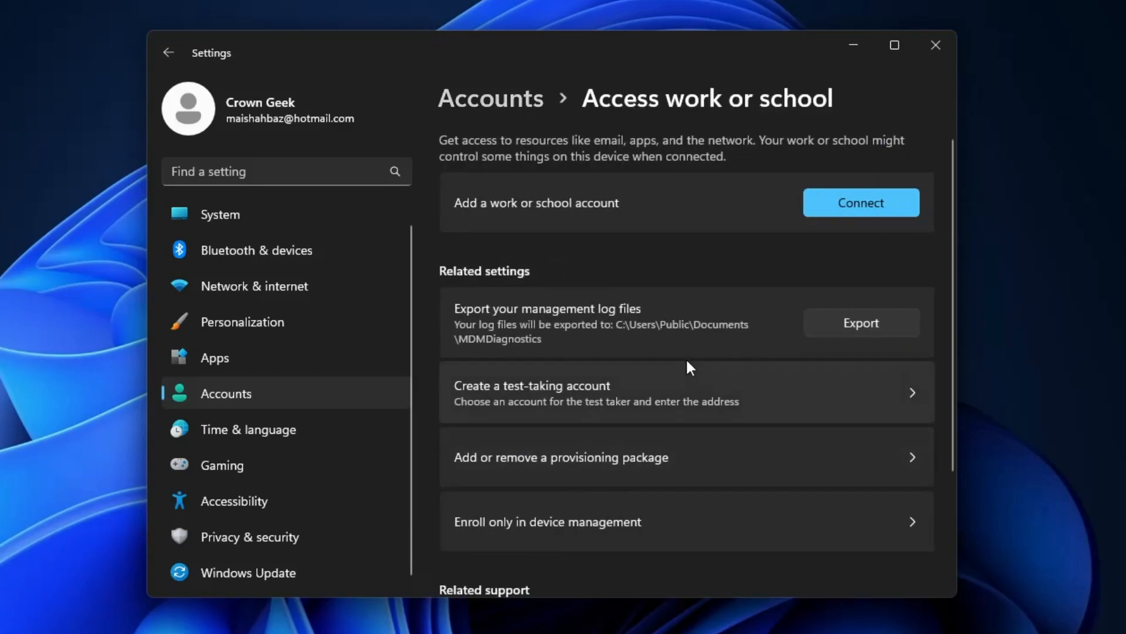
{"action": "mouse_move", "coordinate": [636, 268]}
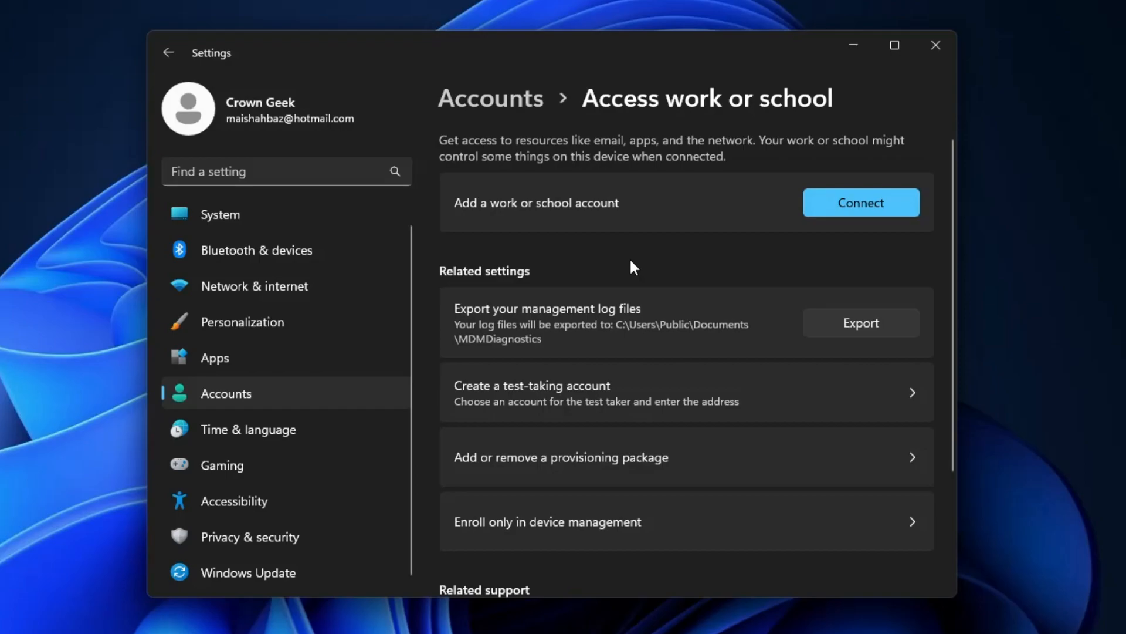
{"action": "mouse_move", "coordinate": [684, 279]}
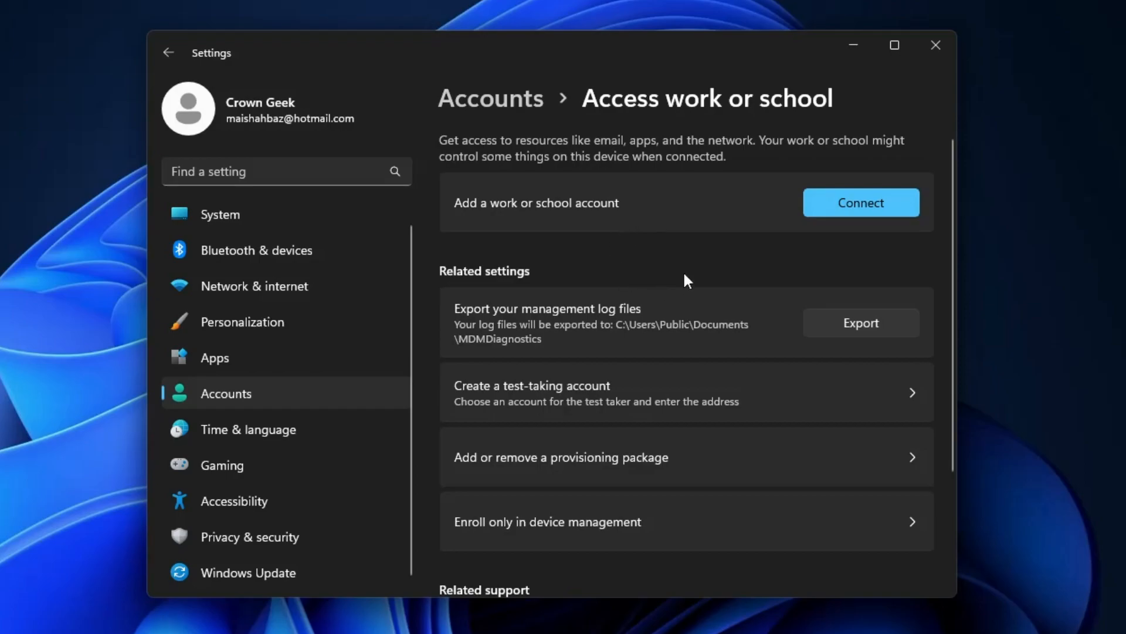
{"action": "mouse_move", "coordinate": [715, 236]}
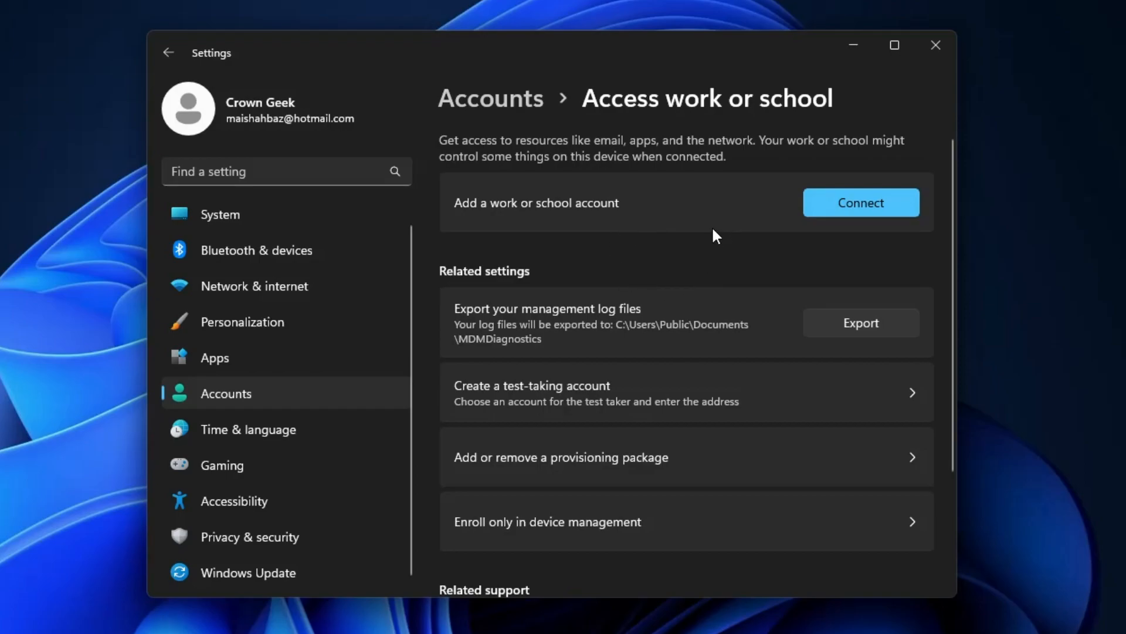
{"action": "mouse_move", "coordinate": [688, 244]}
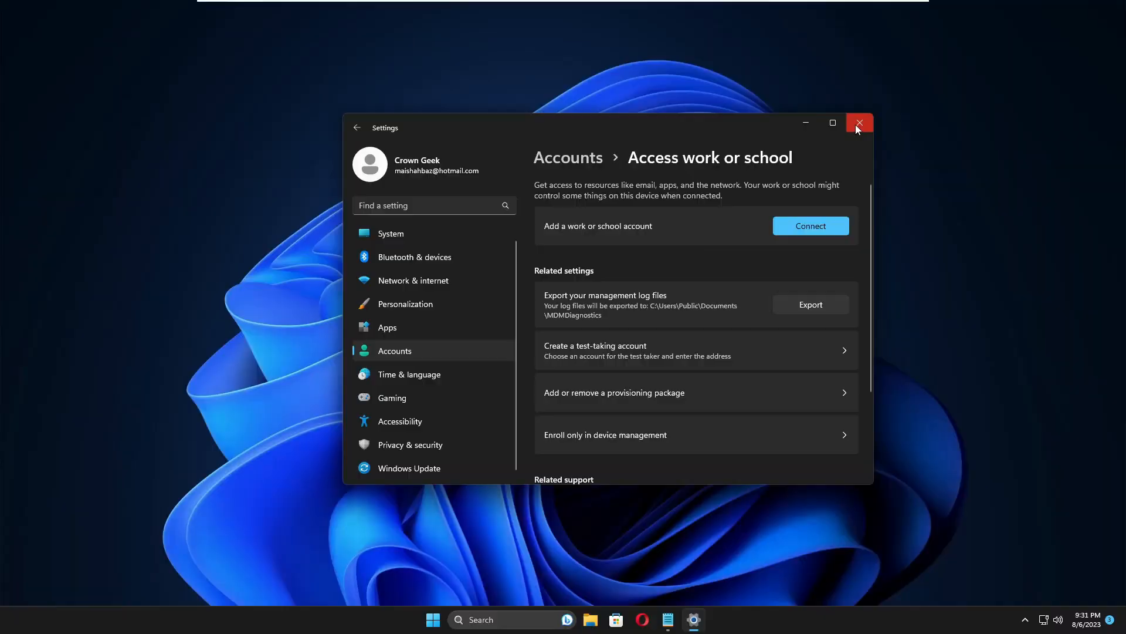
Close Settings after confirming no work or school accounts are connected
{"action": "left_click", "coordinate": [858, 122]}
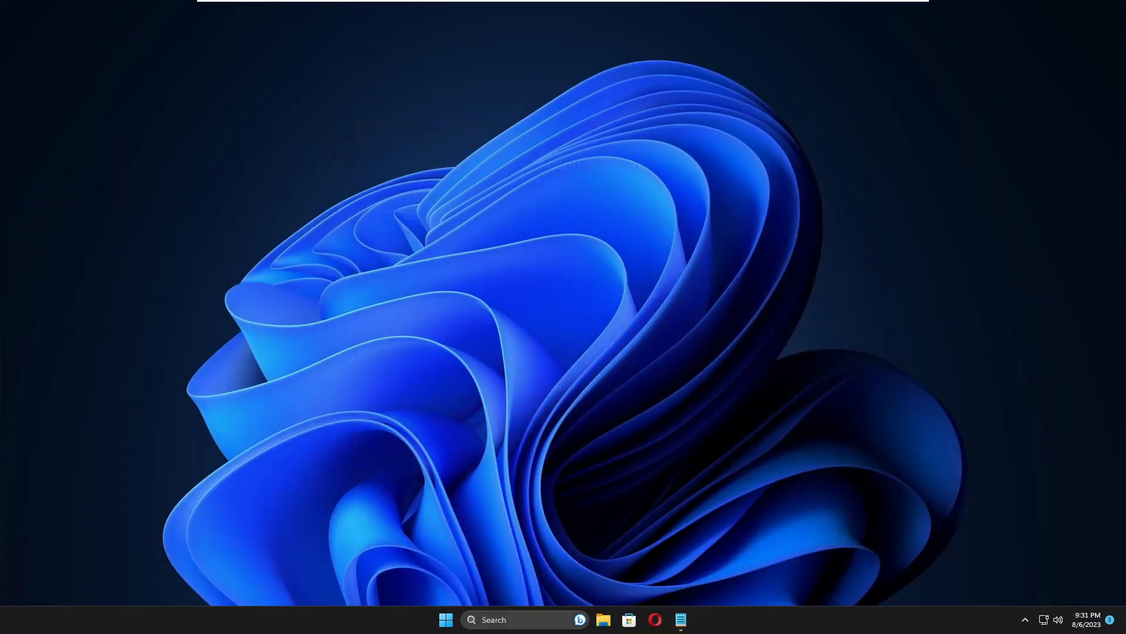
Search cmd, run Command Prompt as administrator and approve the UAC prompt
{"action": "type", "text": "cnd"}
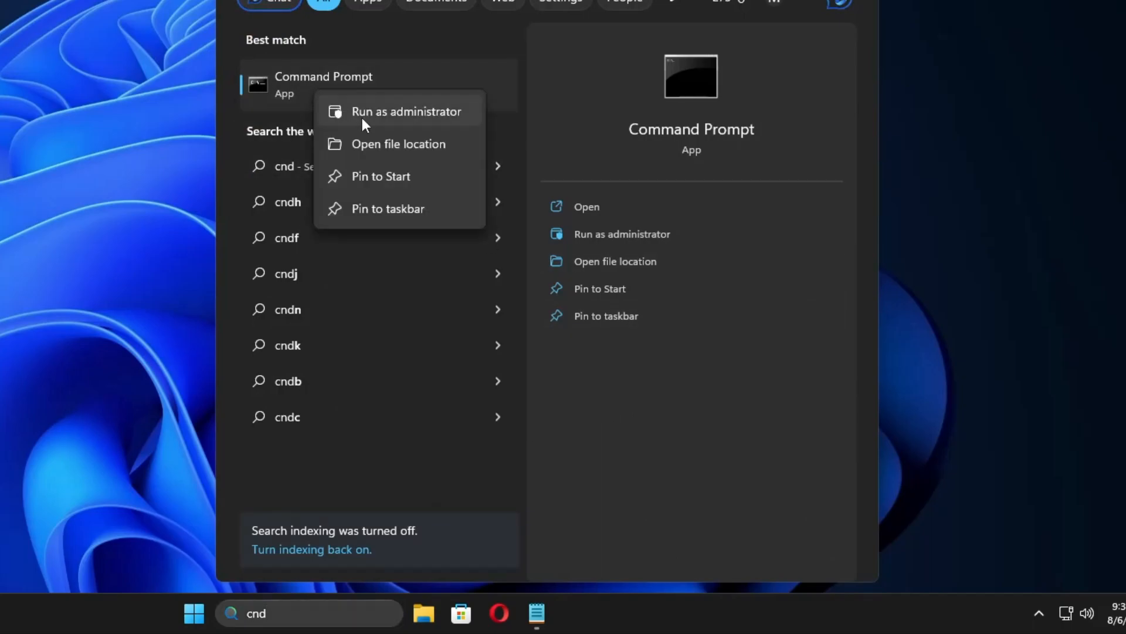
{"action": "left_click", "coordinate": [408, 111]}
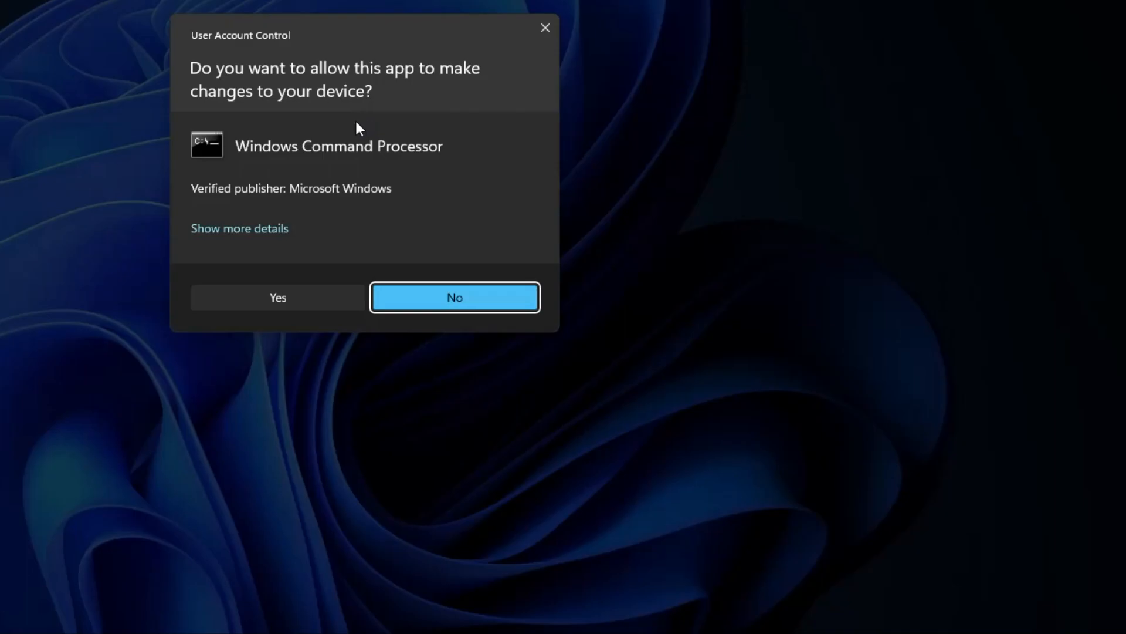
{"action": "left_click", "coordinate": [277, 297]}
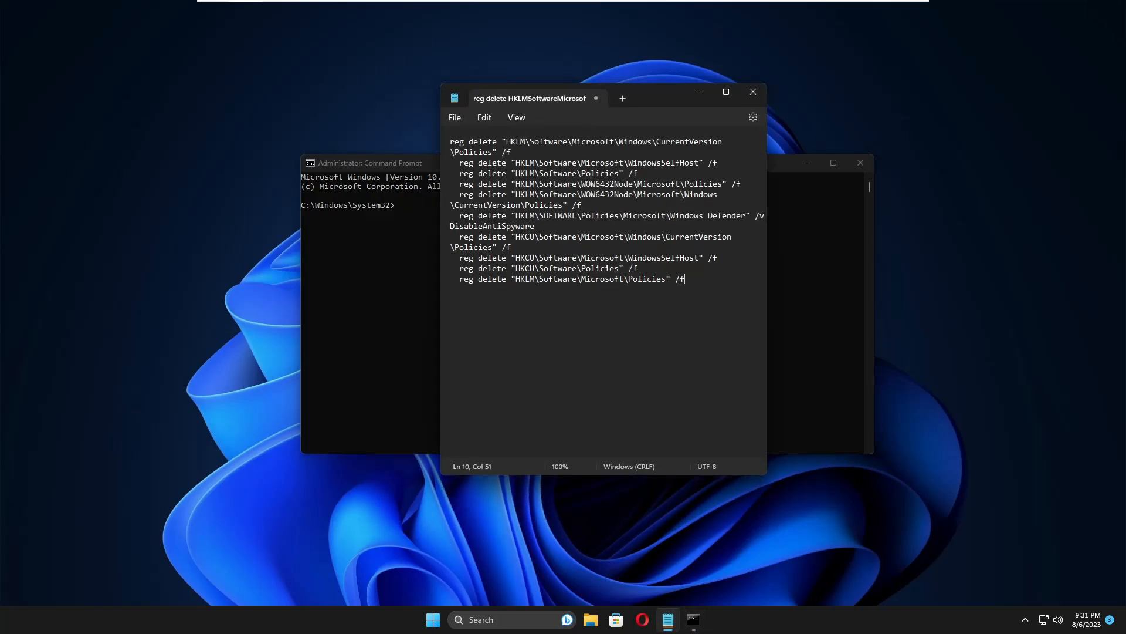
Run the reg delete for HKLM\Software\Microsoft\Windows\CurrentVersion\Policies from the Notepad list
{"action": "left_click_drag", "start_coordinate": [530, 99], "coordinate": [651, 156]}
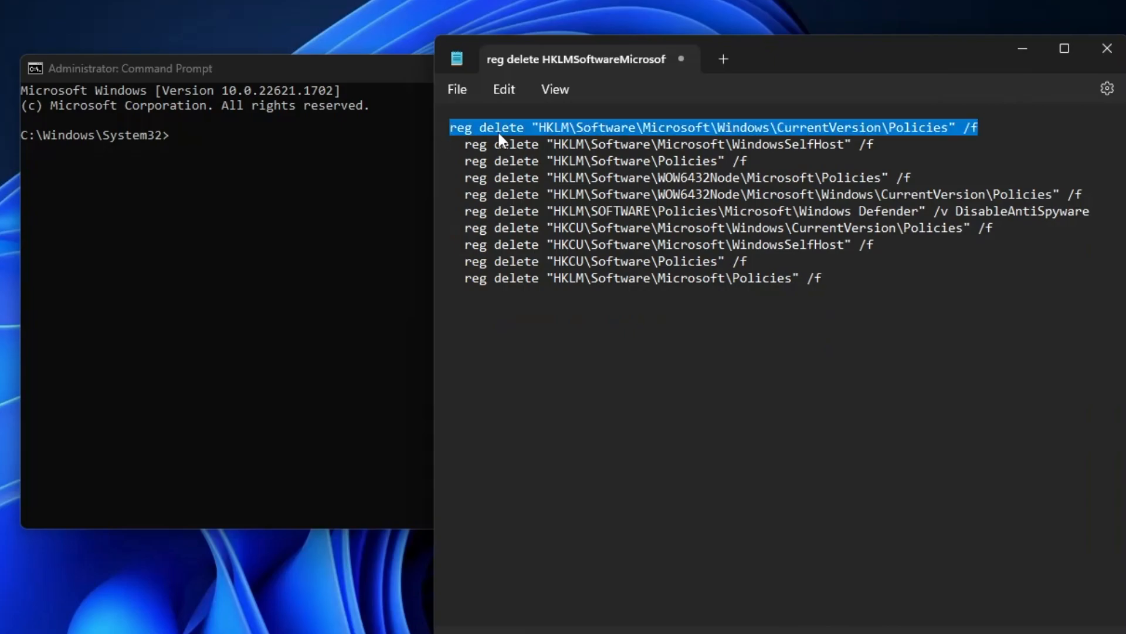
{"action": "mouse_move", "coordinate": [261, 163]}
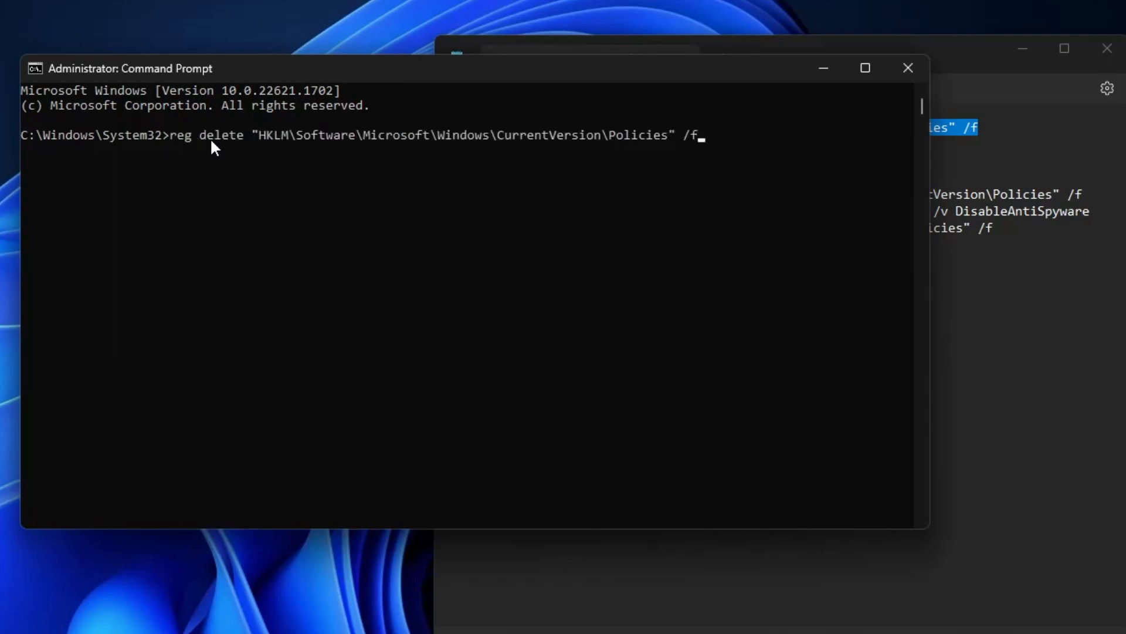
{"action": "key", "text": "Return"}
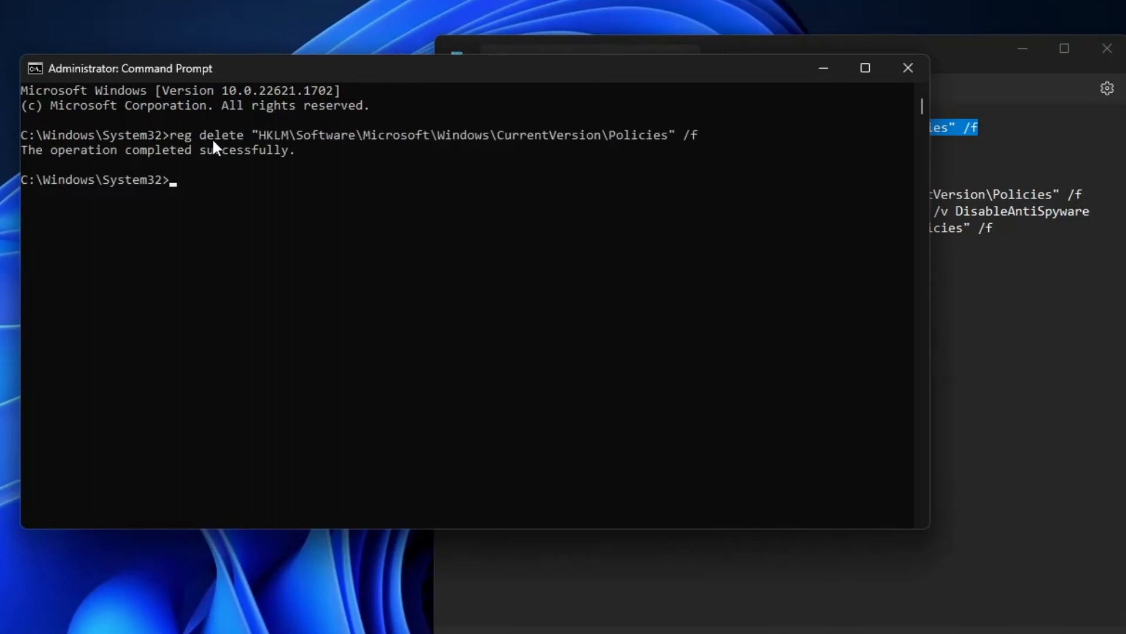